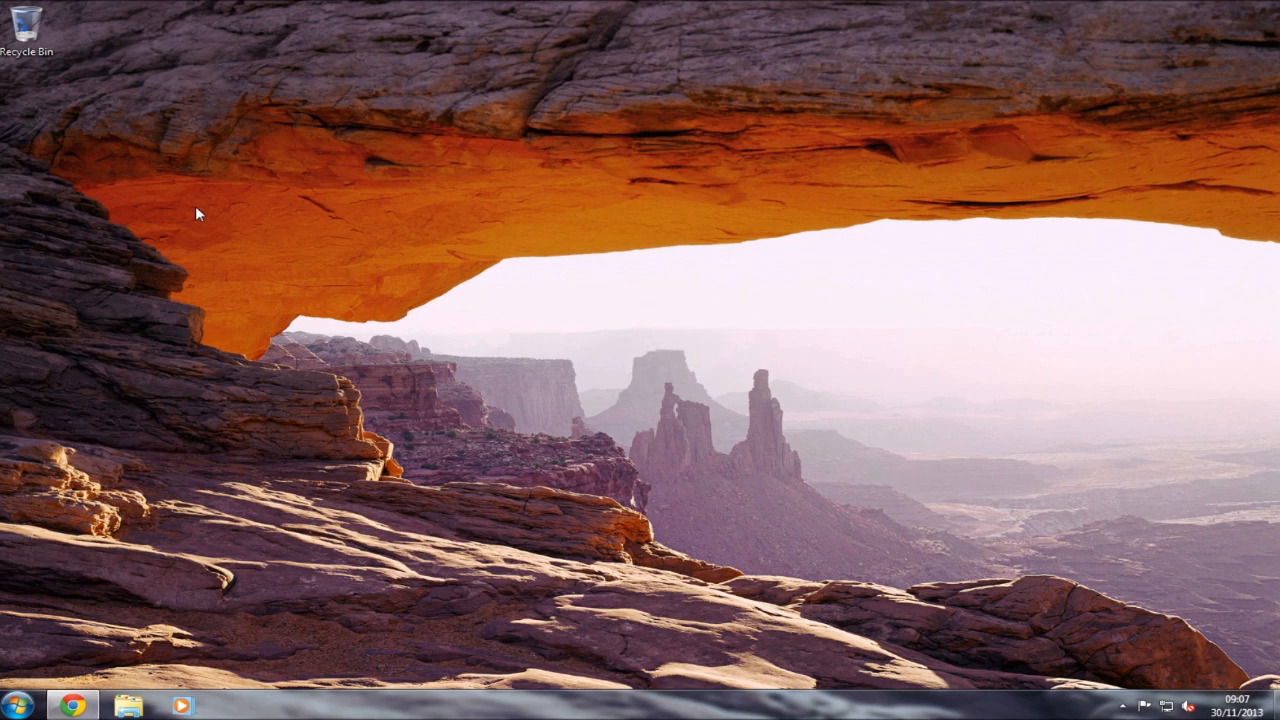
Step: Open Google Chrome and maximize its window to show the getpaint.net homepage
left_click(72, 705)
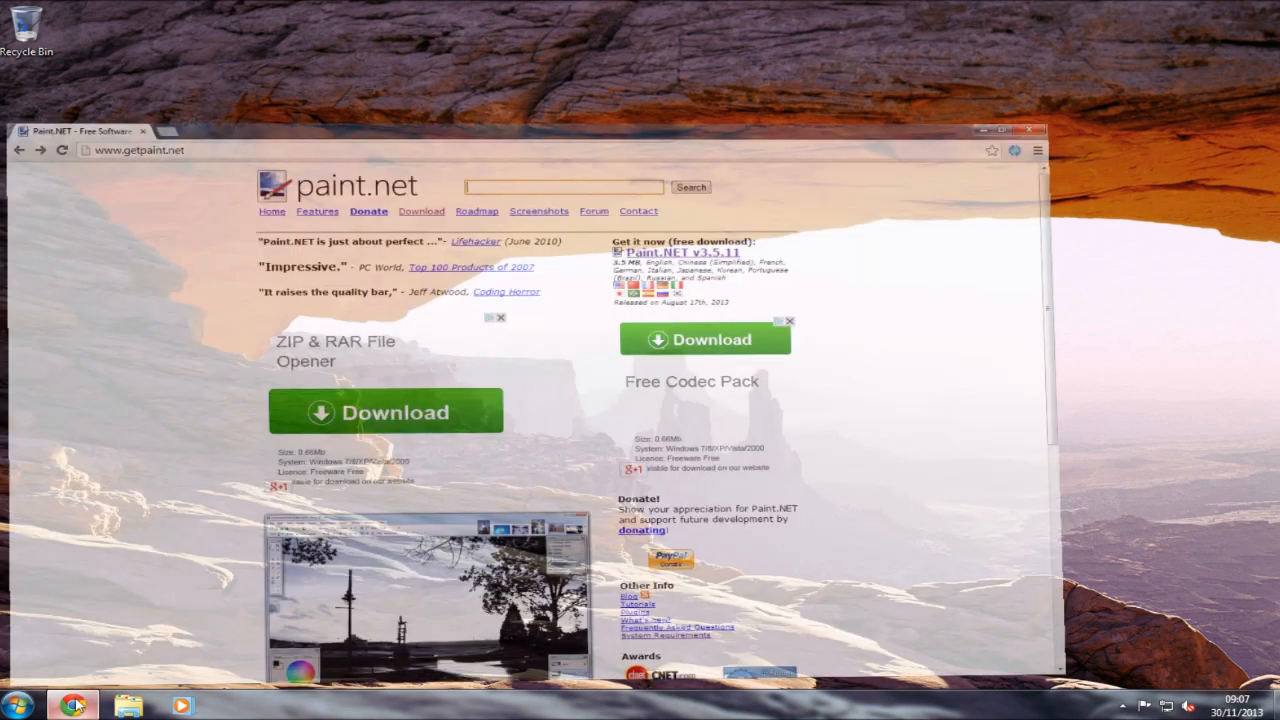
left_click(1010, 127)
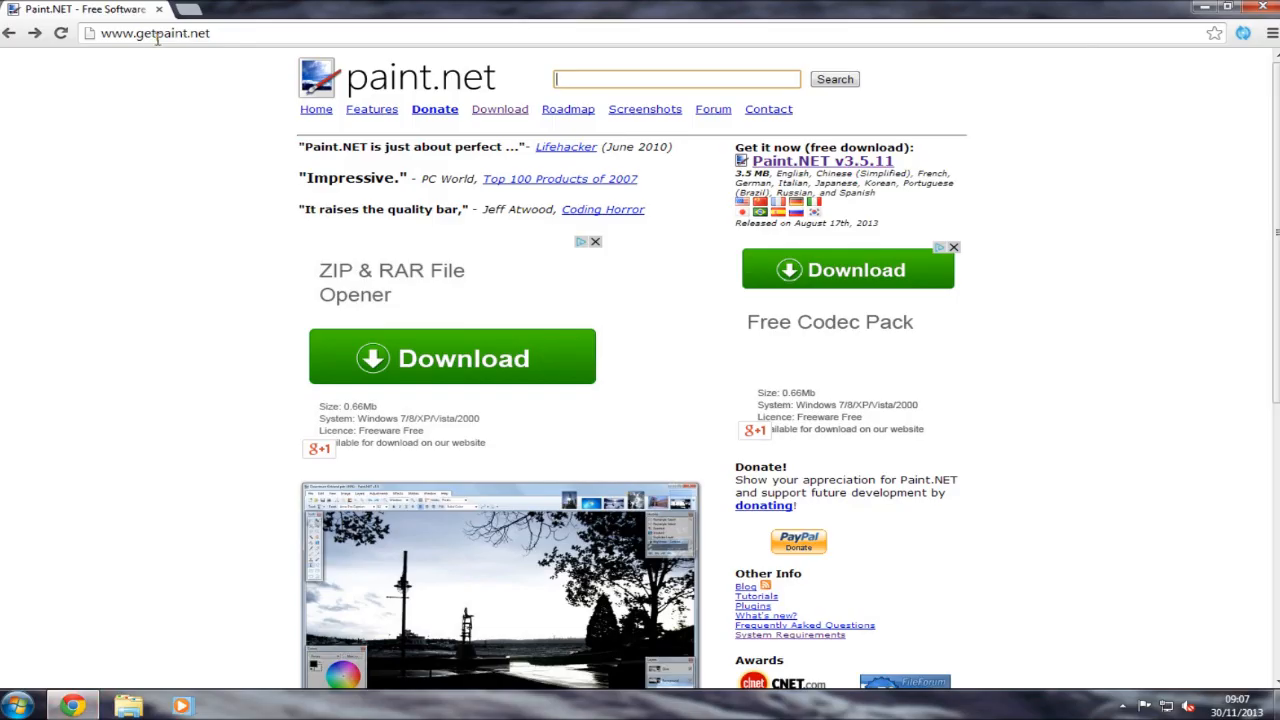
mouse_move(359, 178)
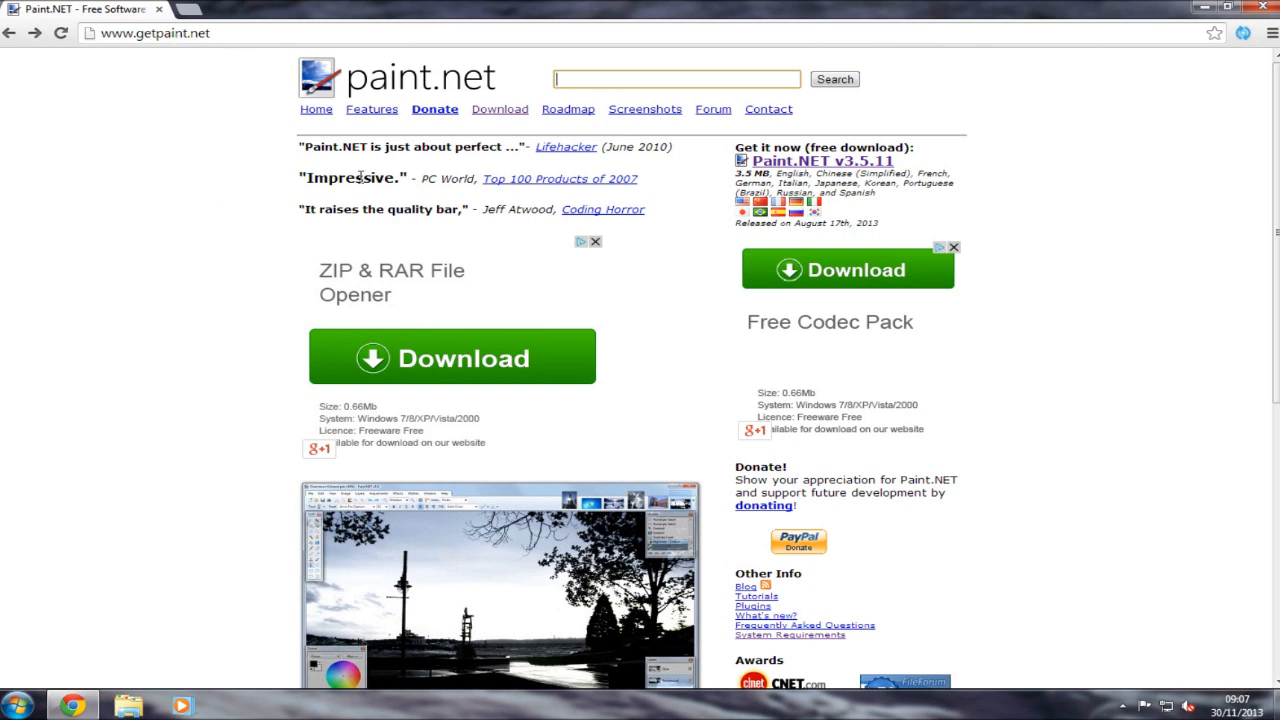
Step: Go to getpaint.net's Download page and follow the link to dotPDN's v3.5.11 page
left_click(499, 109)
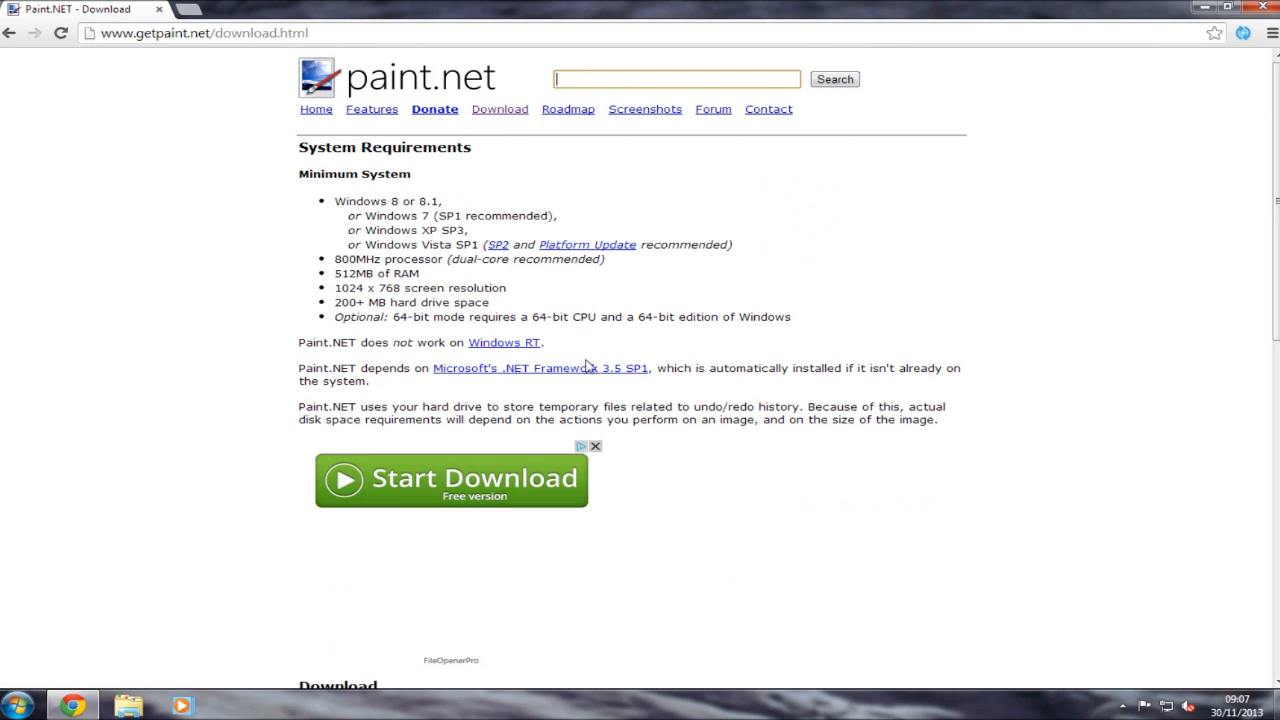
scroll("down", 3)
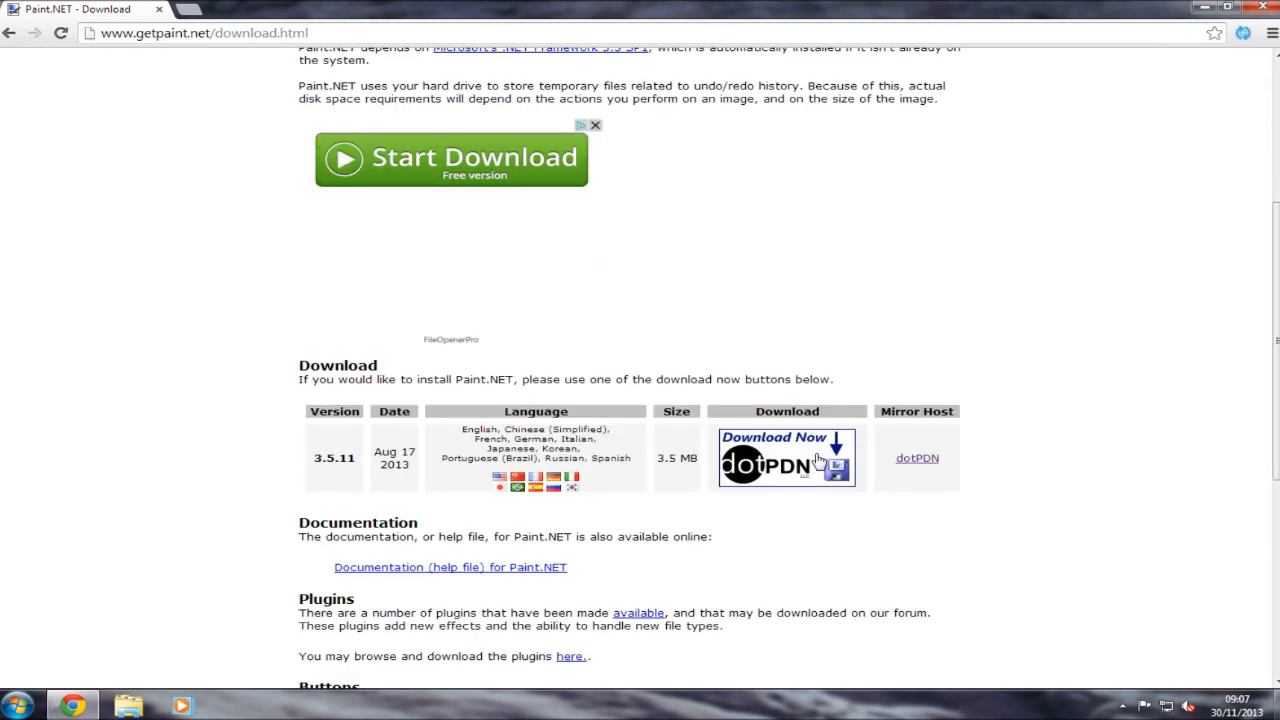
left_click(786, 458)
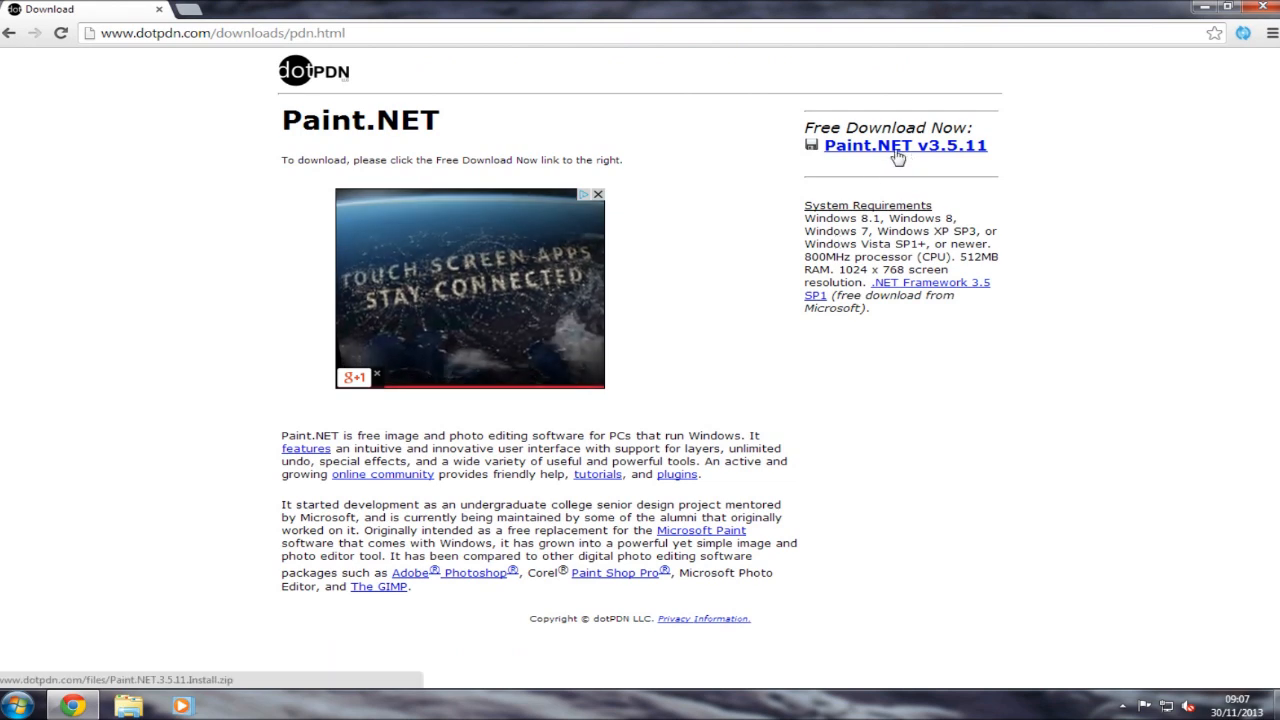
mouse_move(861, 155)
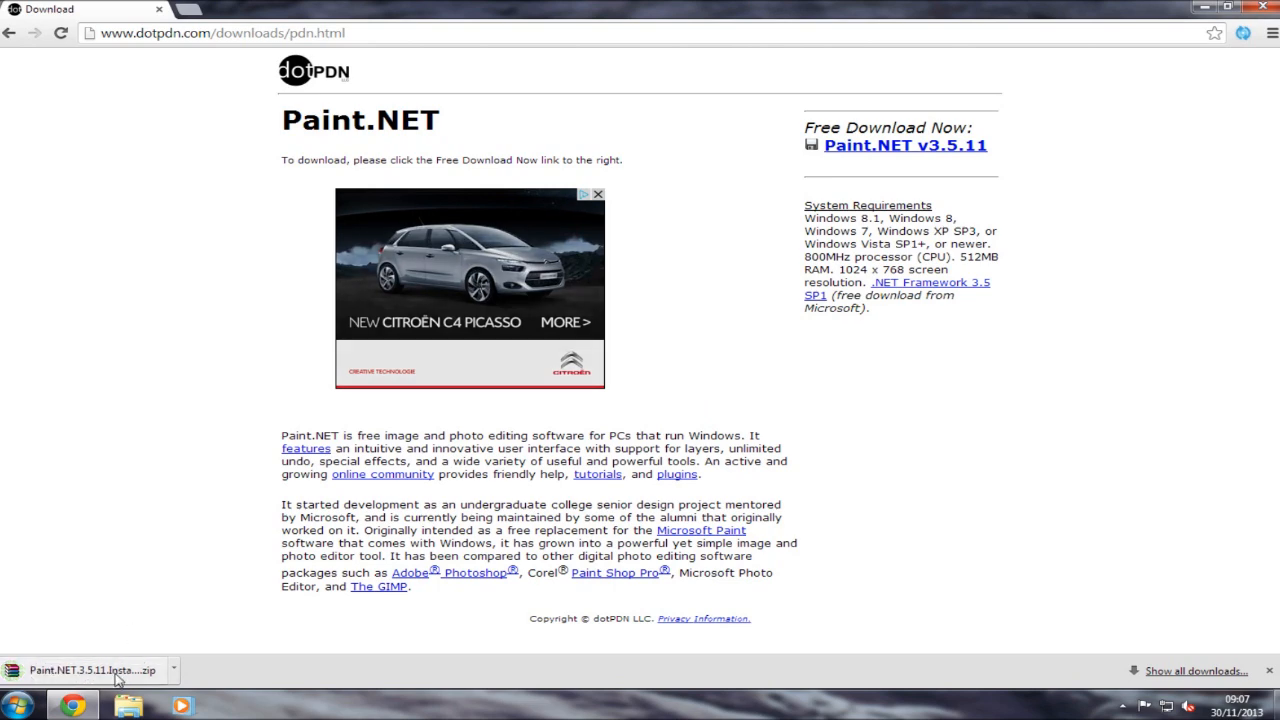
Step: Open the downloaded zip in WinRAR and run Paint.NET.3.5.11.Install.exe
left_click(90, 671)
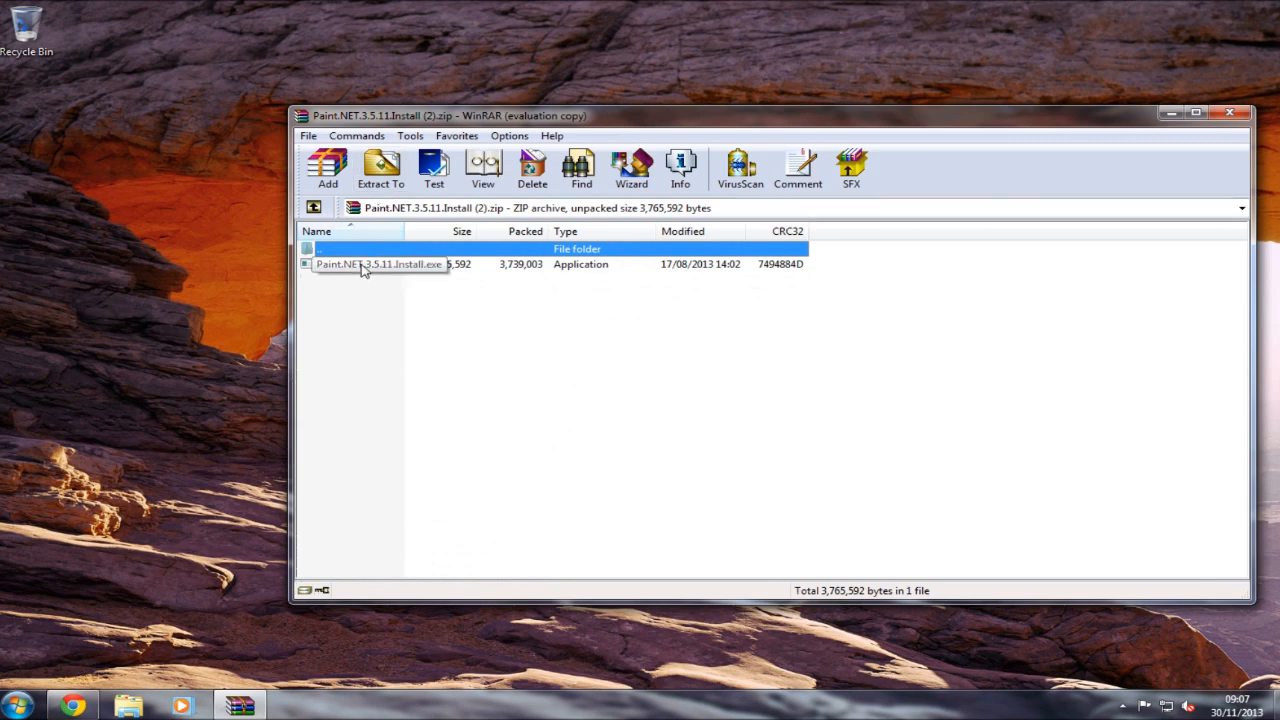
double_click(368, 264)
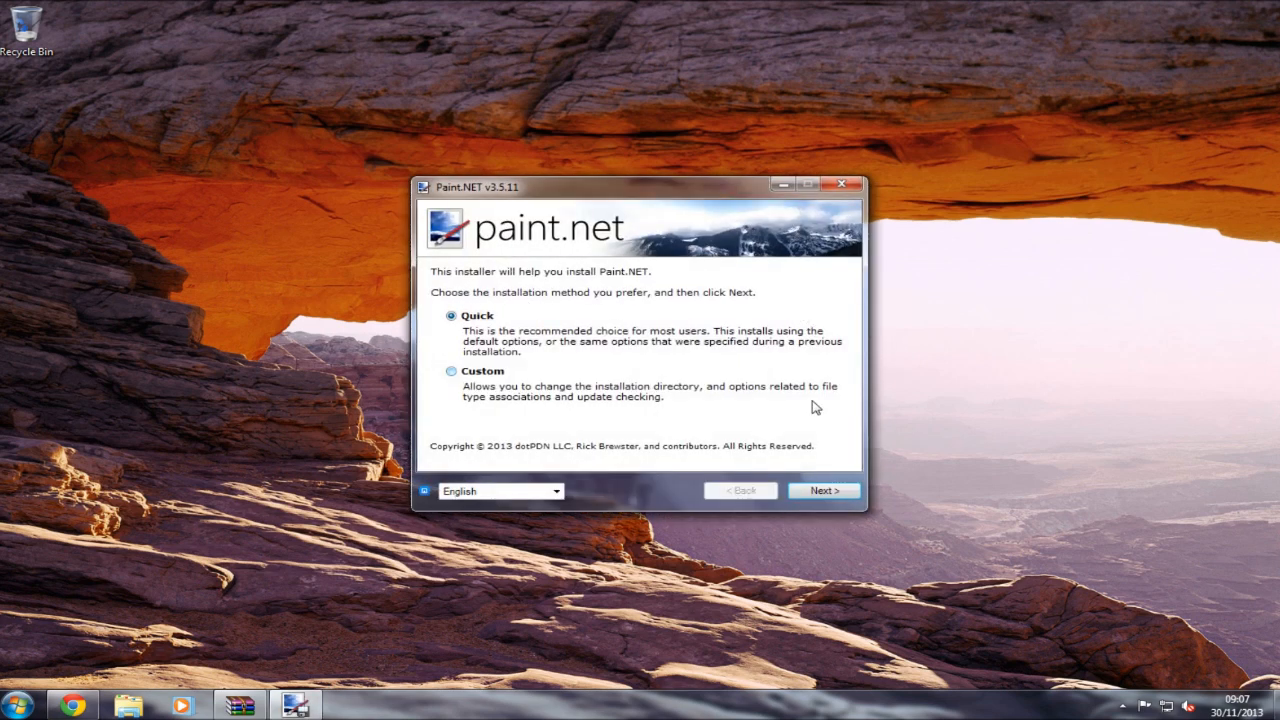
Step: Install Paint.NET with the Quick method after agreeing to the license
left_click(823, 490)
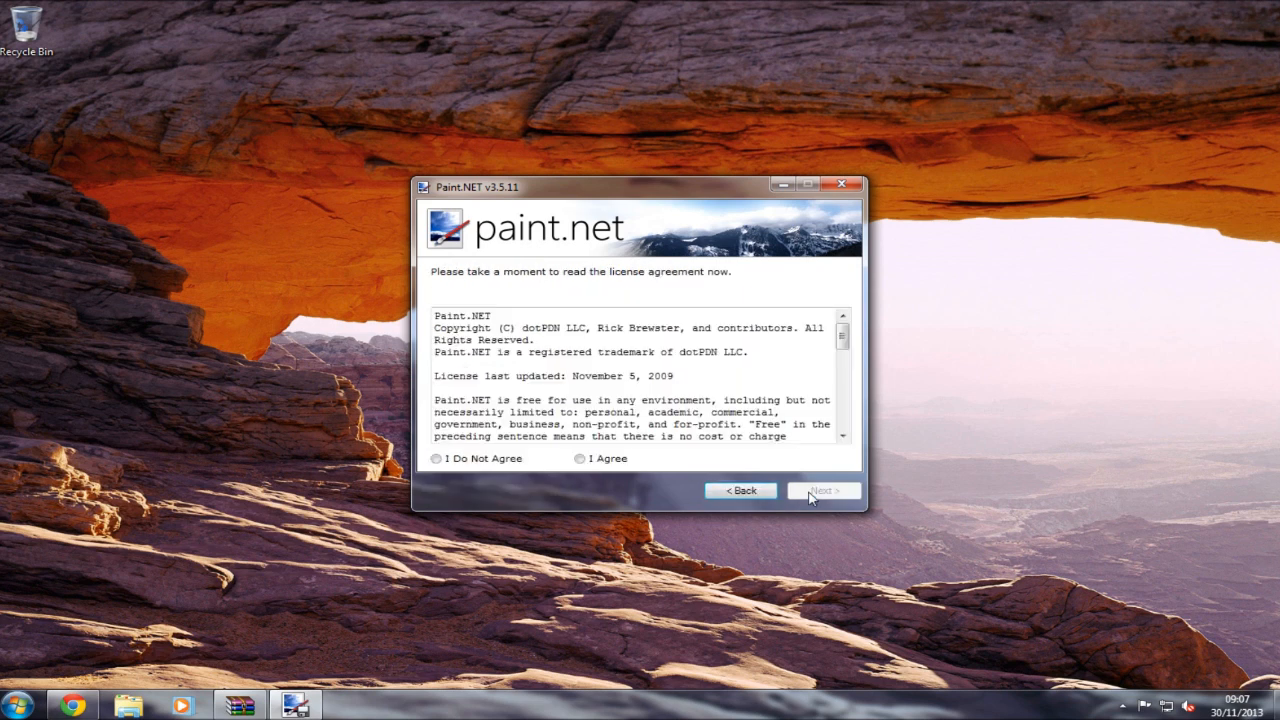
left_click(580, 459)
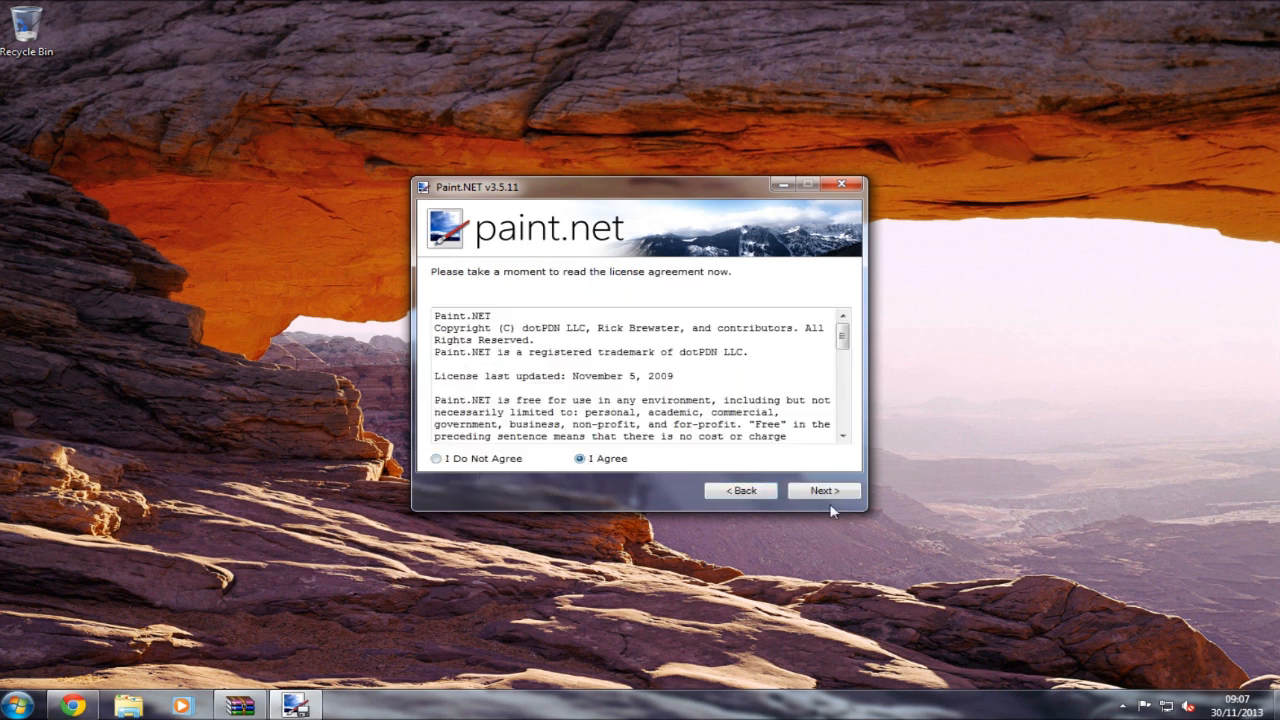
left_click(823, 490)
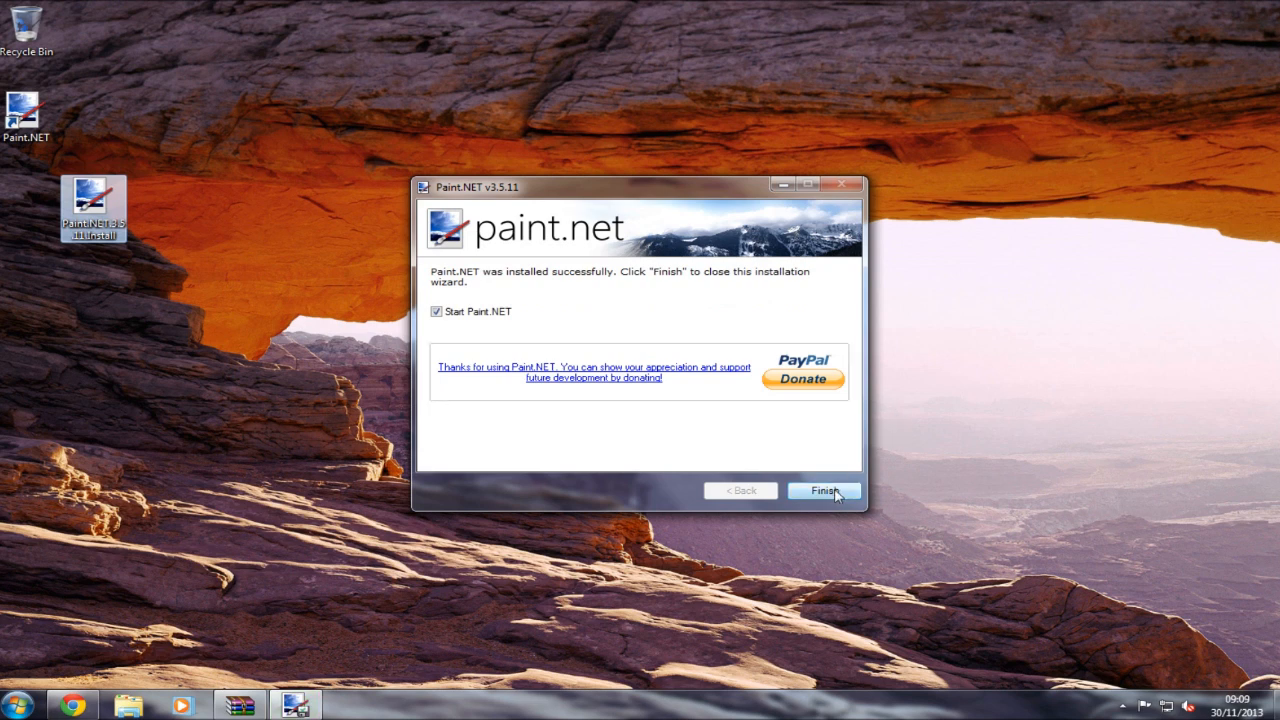
Step: Finish the installer and launch Paint.NET from its desktop shortcut
left_click(824, 491)
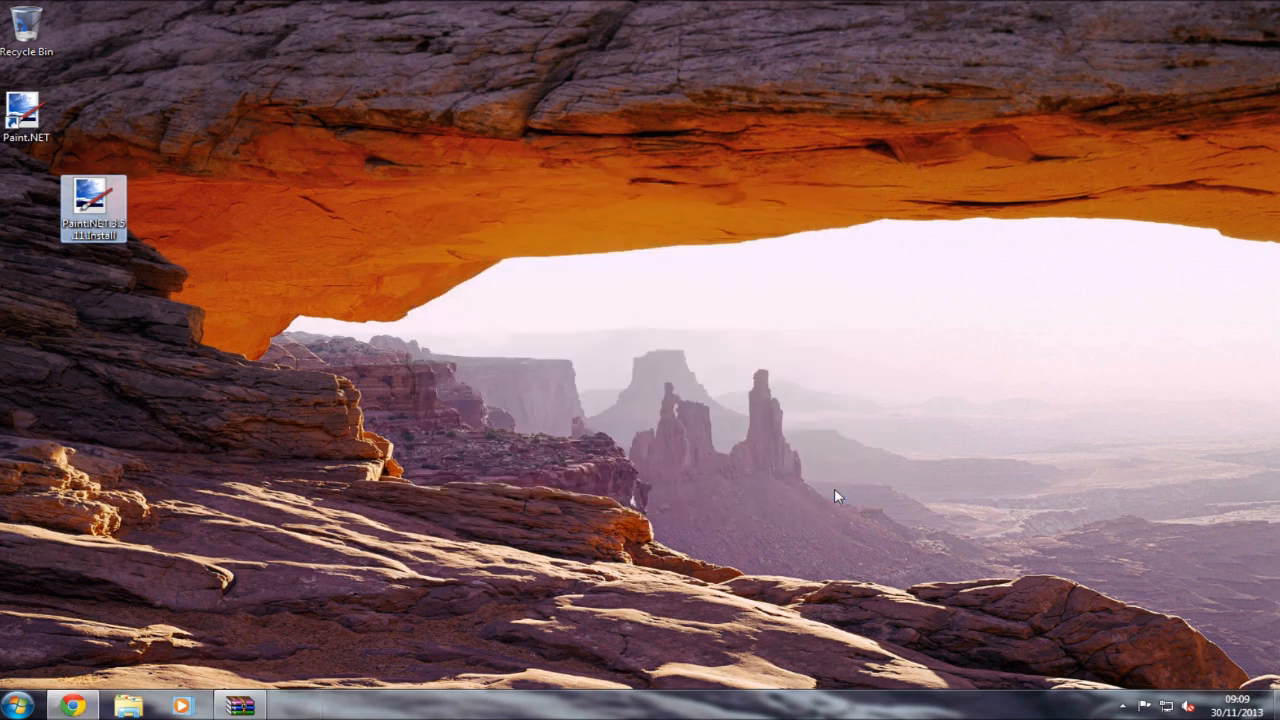
double_click(93, 197)
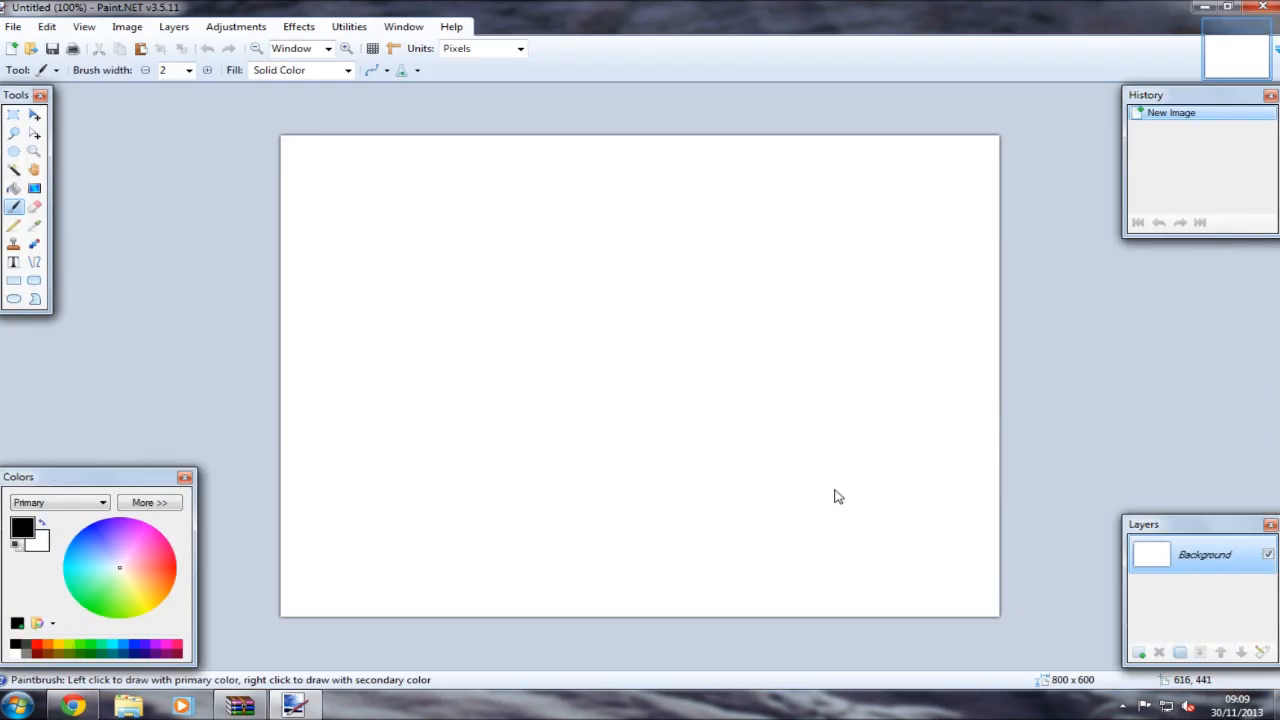